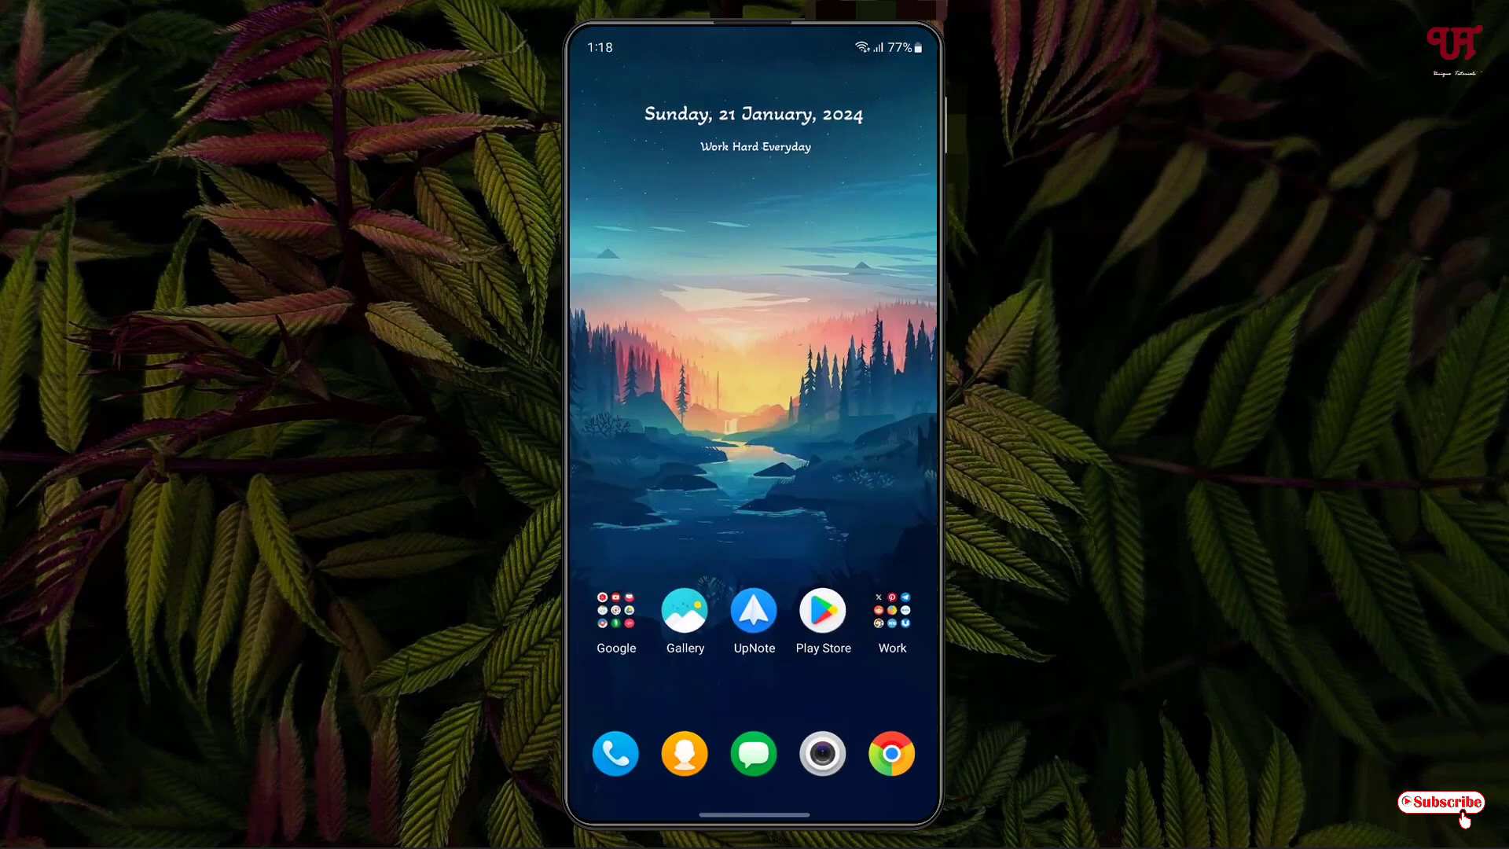
Install Split Screen Launcher from the Play Store using the recent search, then launch it.
left_click(823, 613)
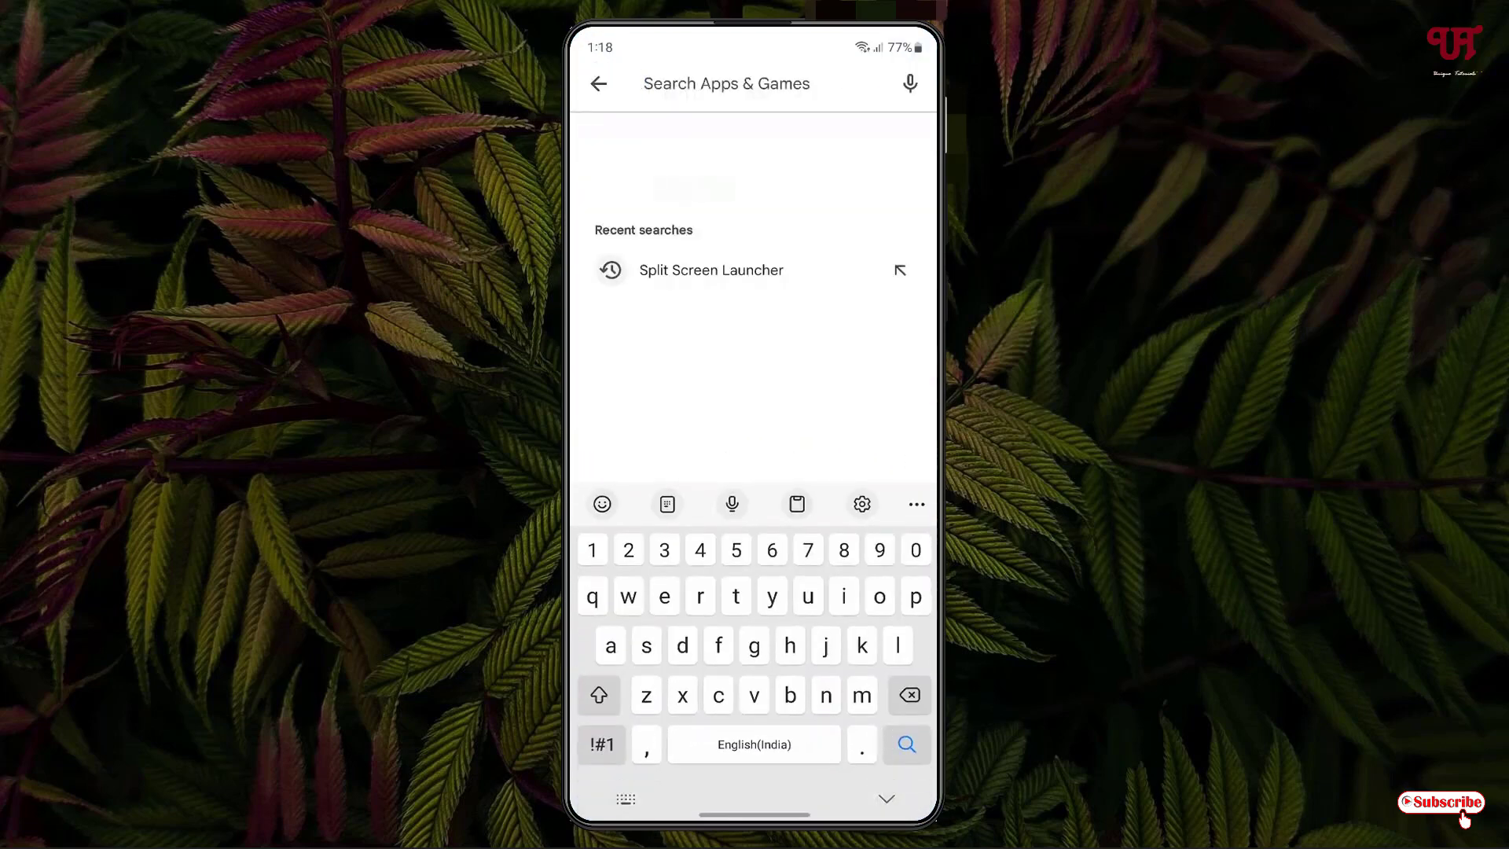
left_click(725, 82)
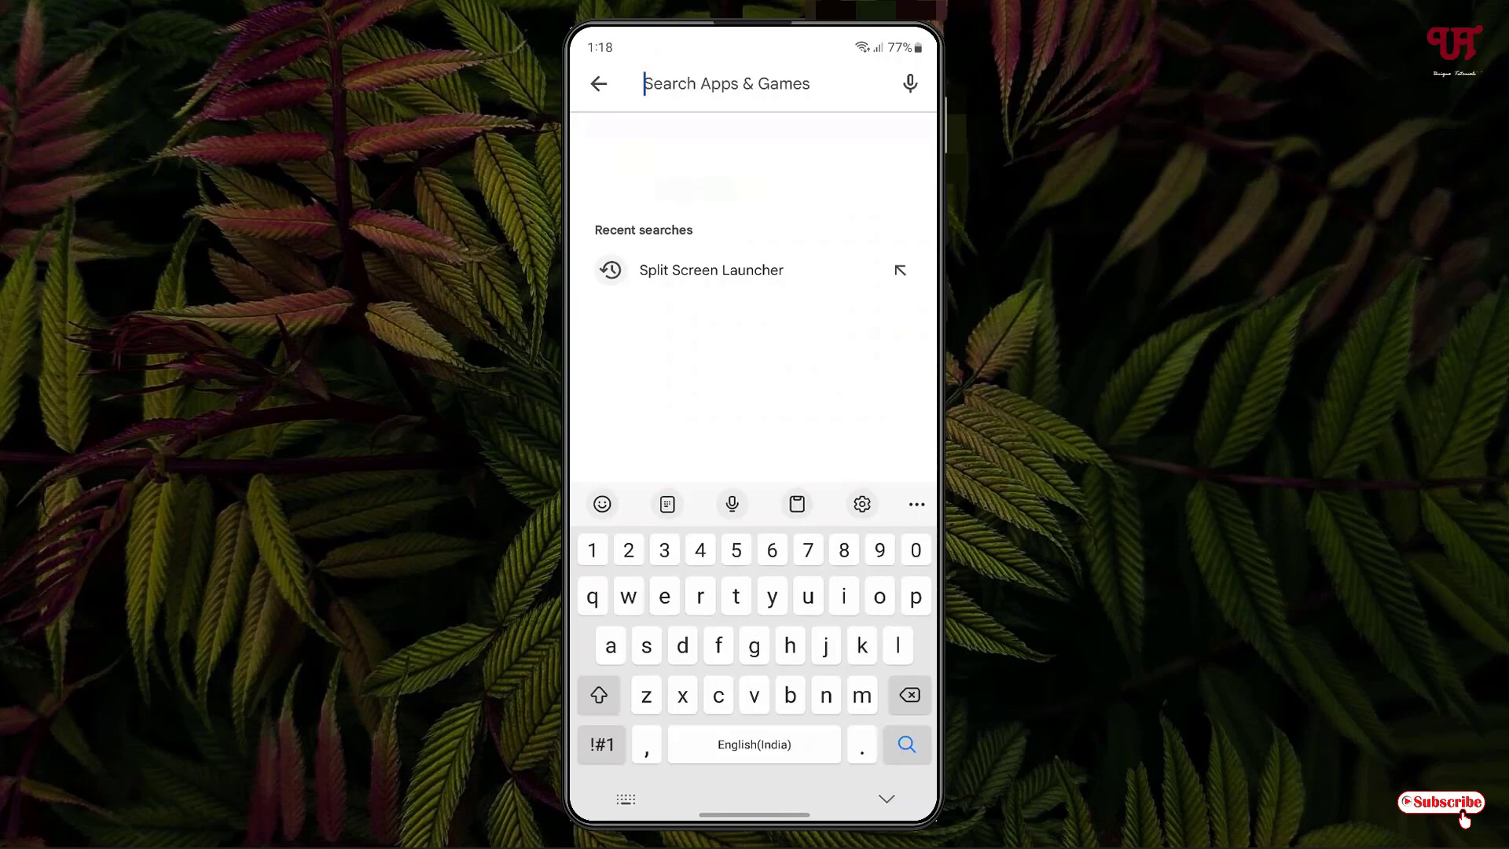
left_click(710, 270)
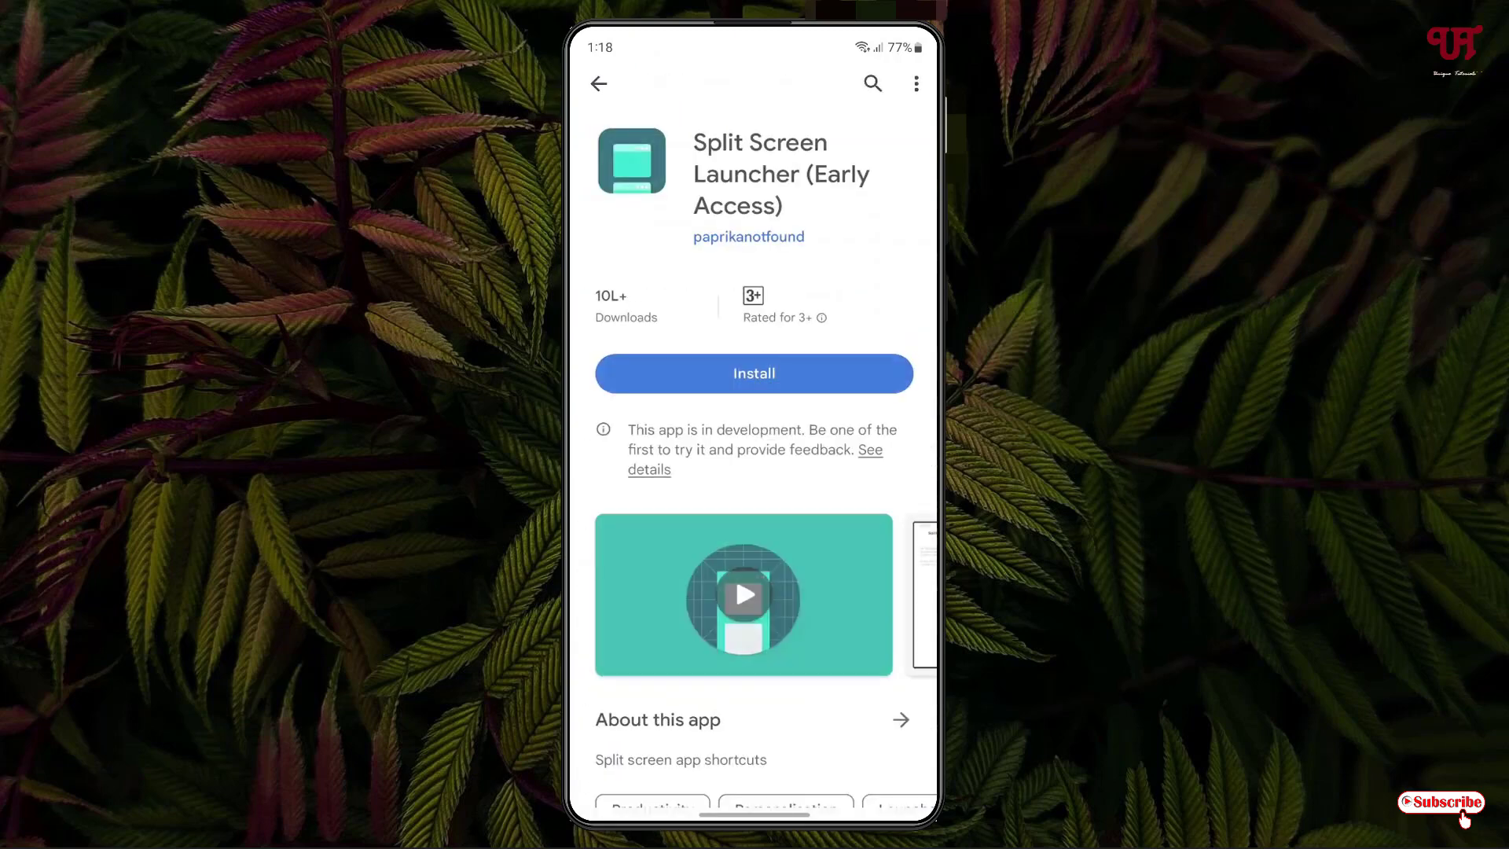
left_click(754, 373)
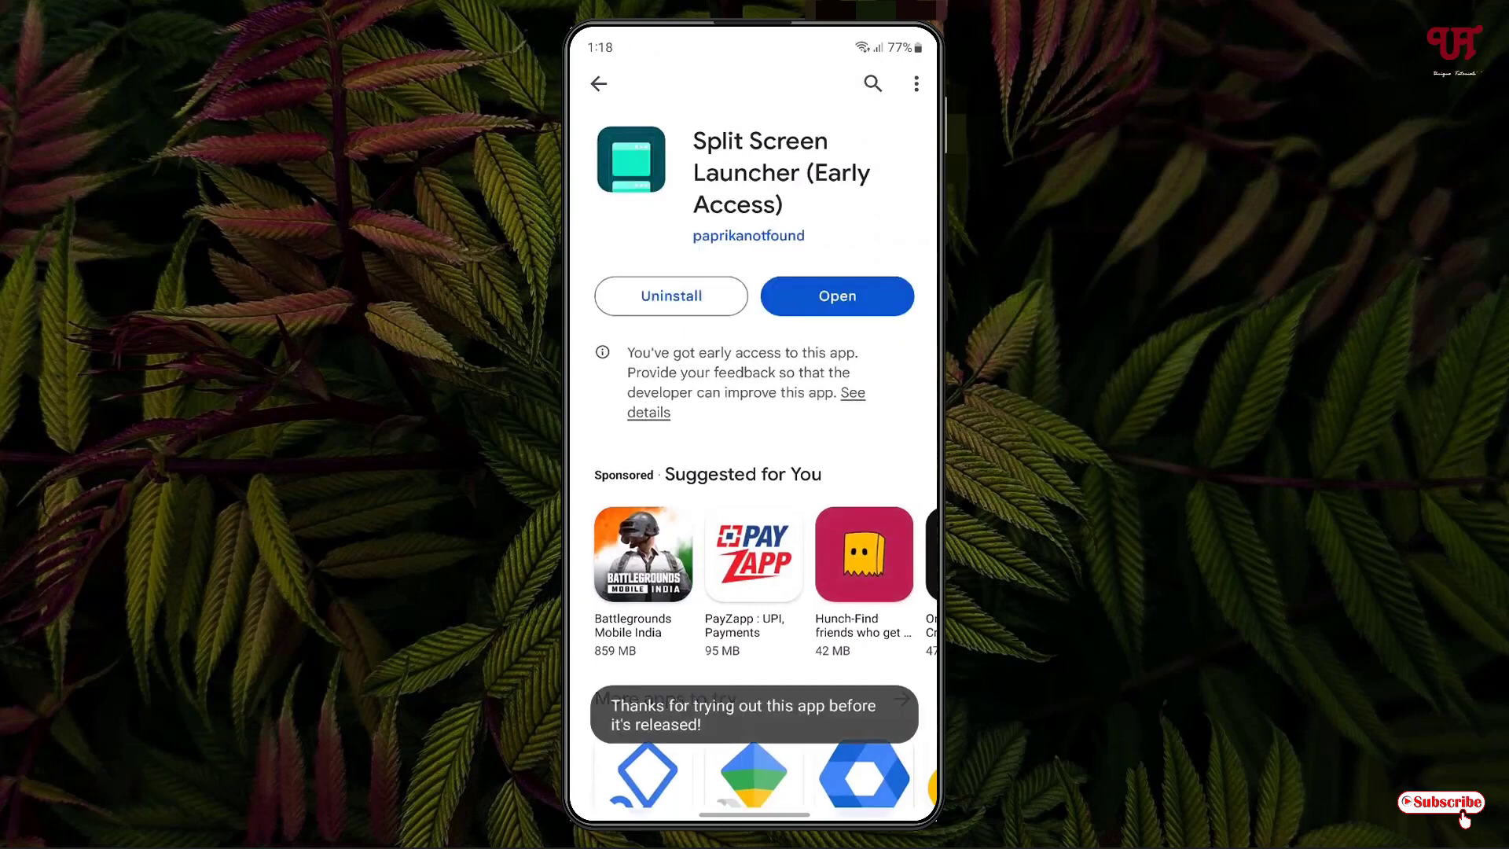
left_click(836, 296)
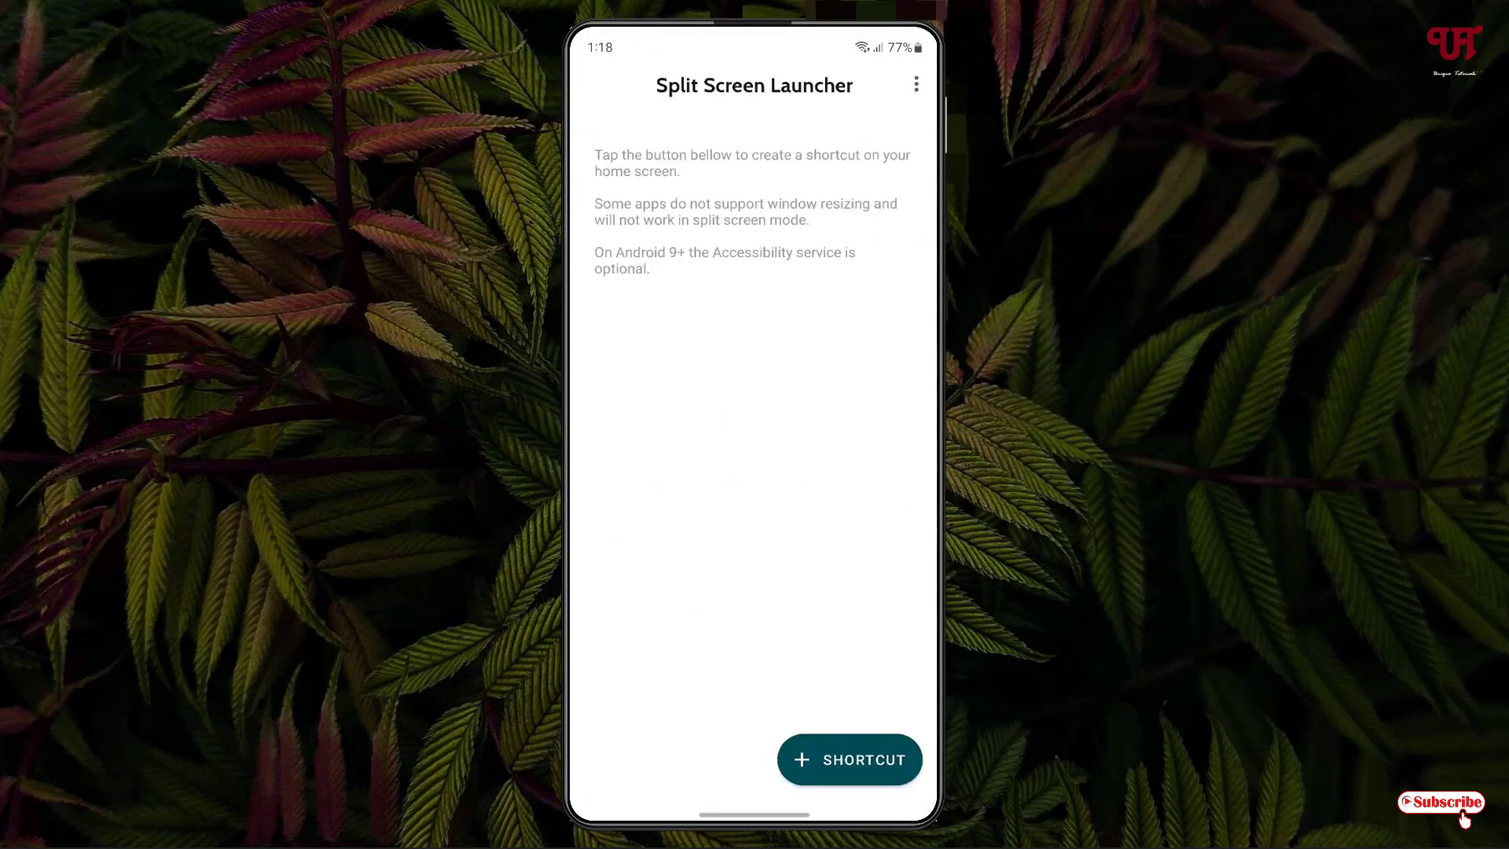
Start a new shortcut and pick Chrome from the app list as the top app.
left_click(848, 759)
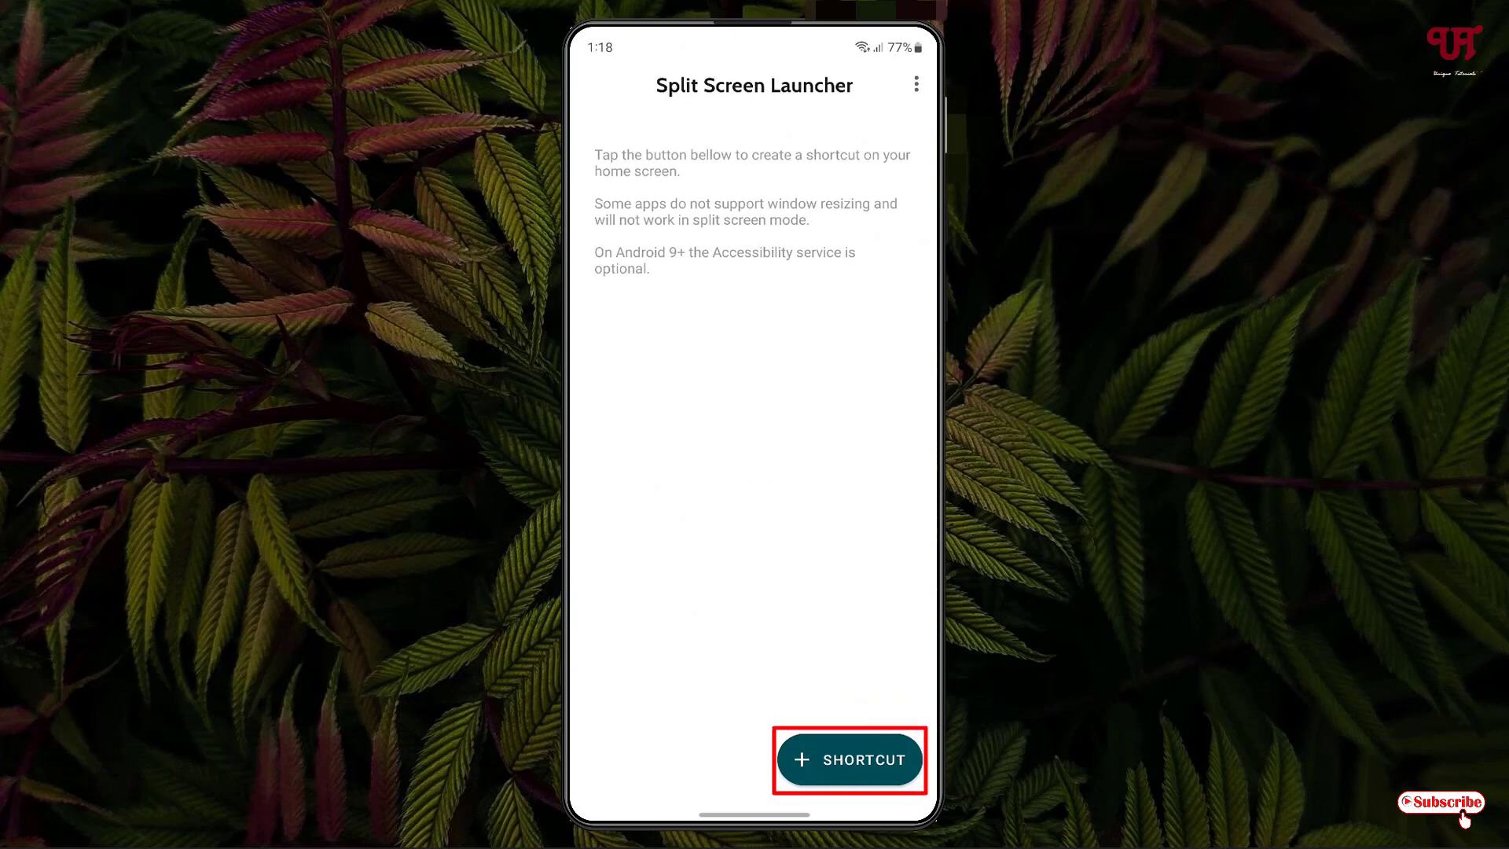
left_click(849, 759)
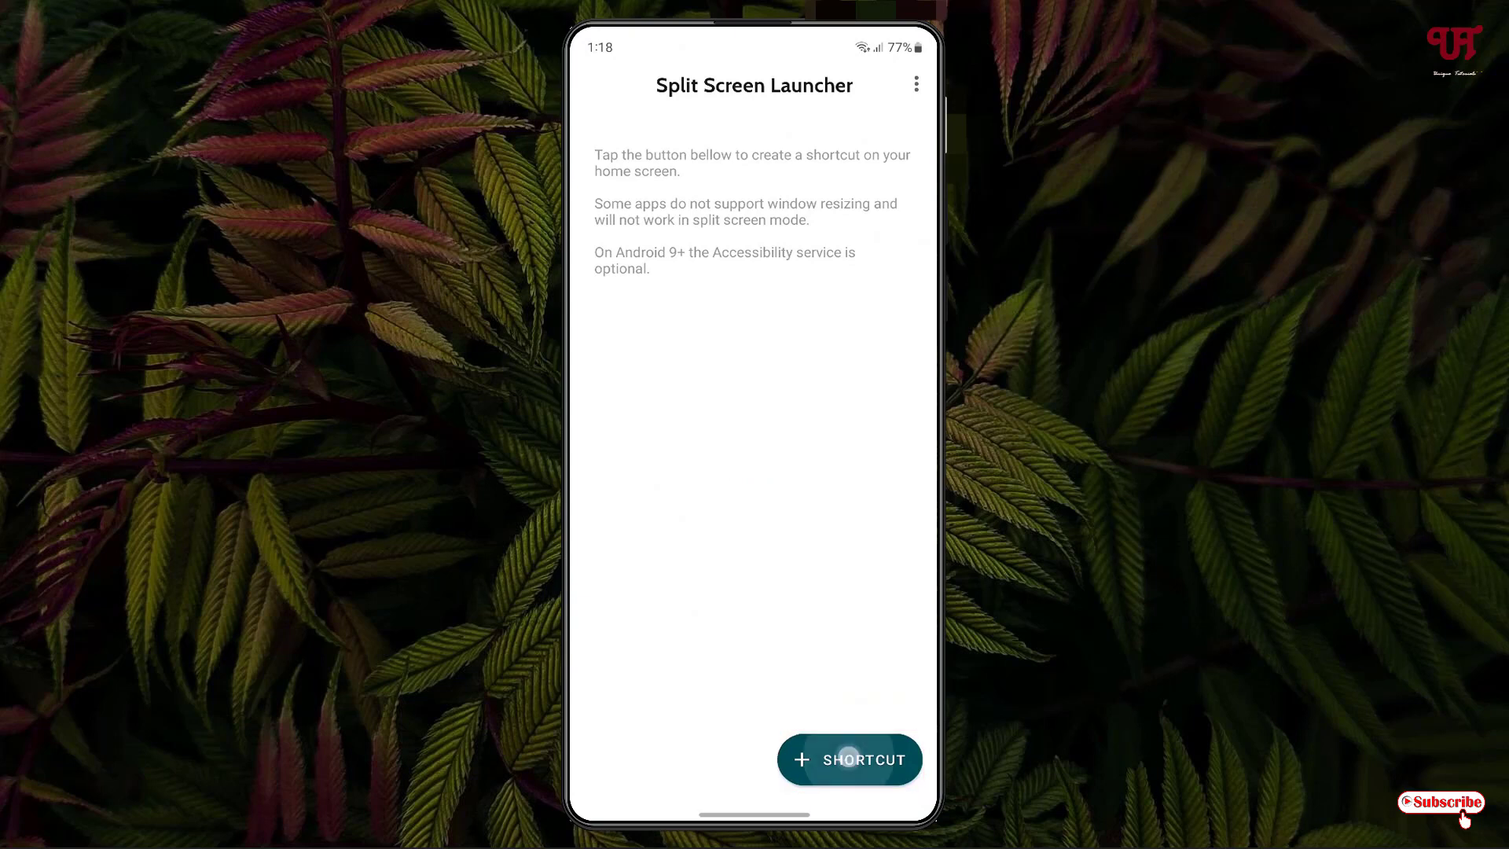
left_click(848, 759)
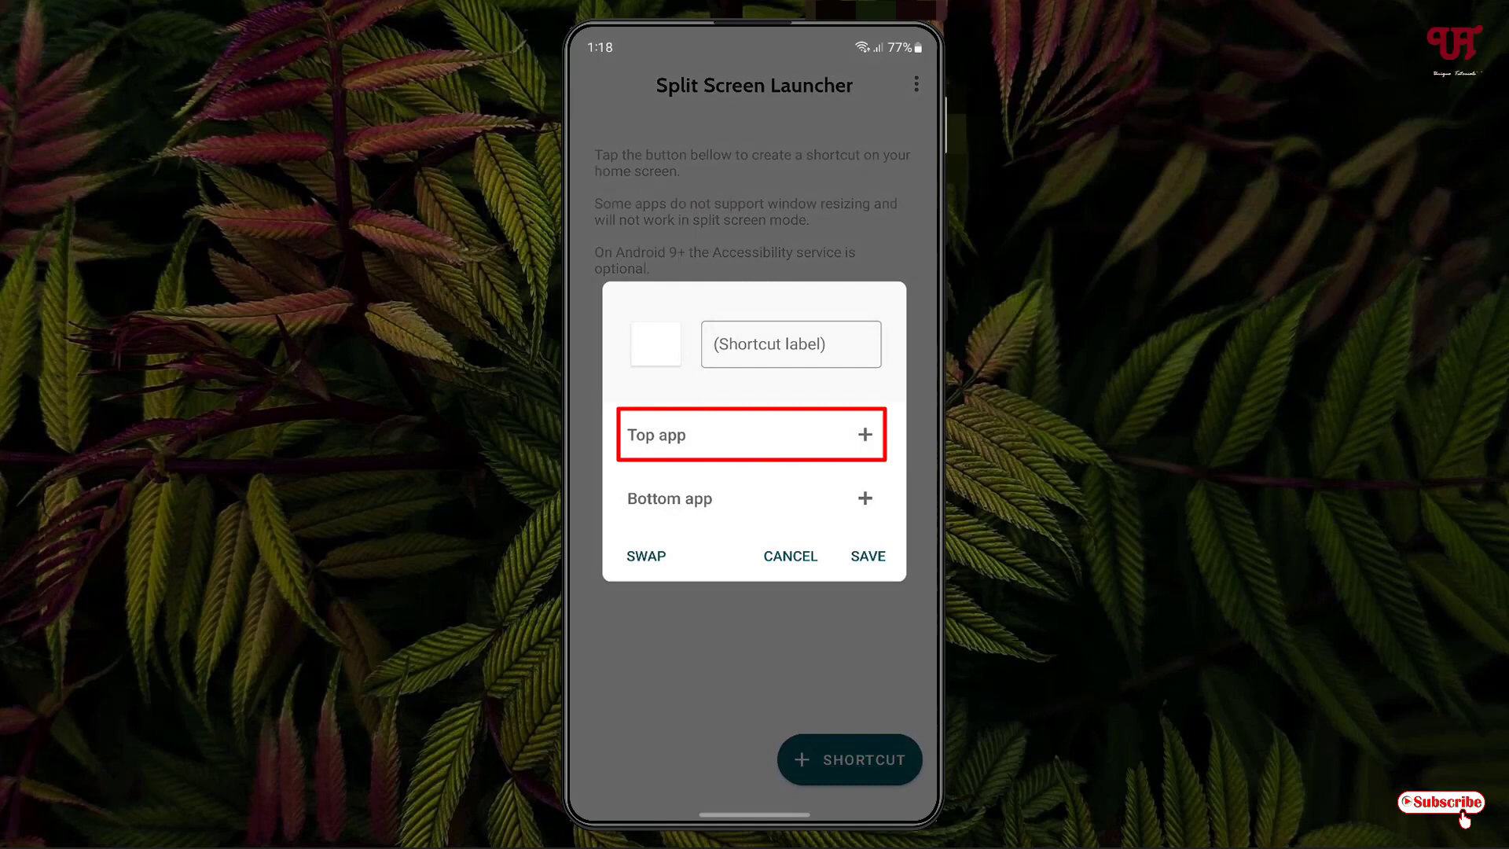
left_click(749, 433)
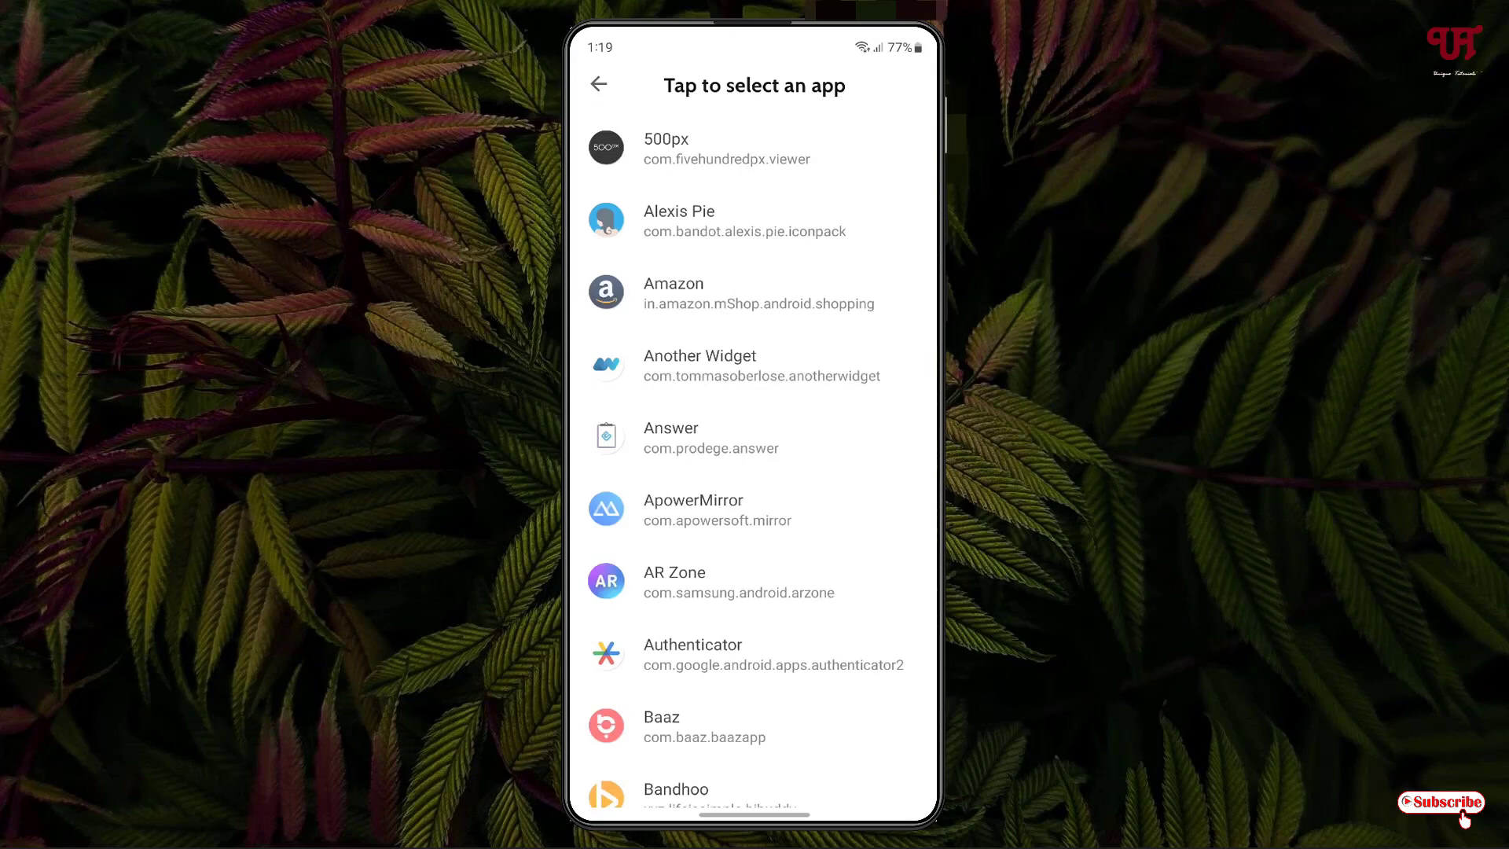
scroll("down", 3)
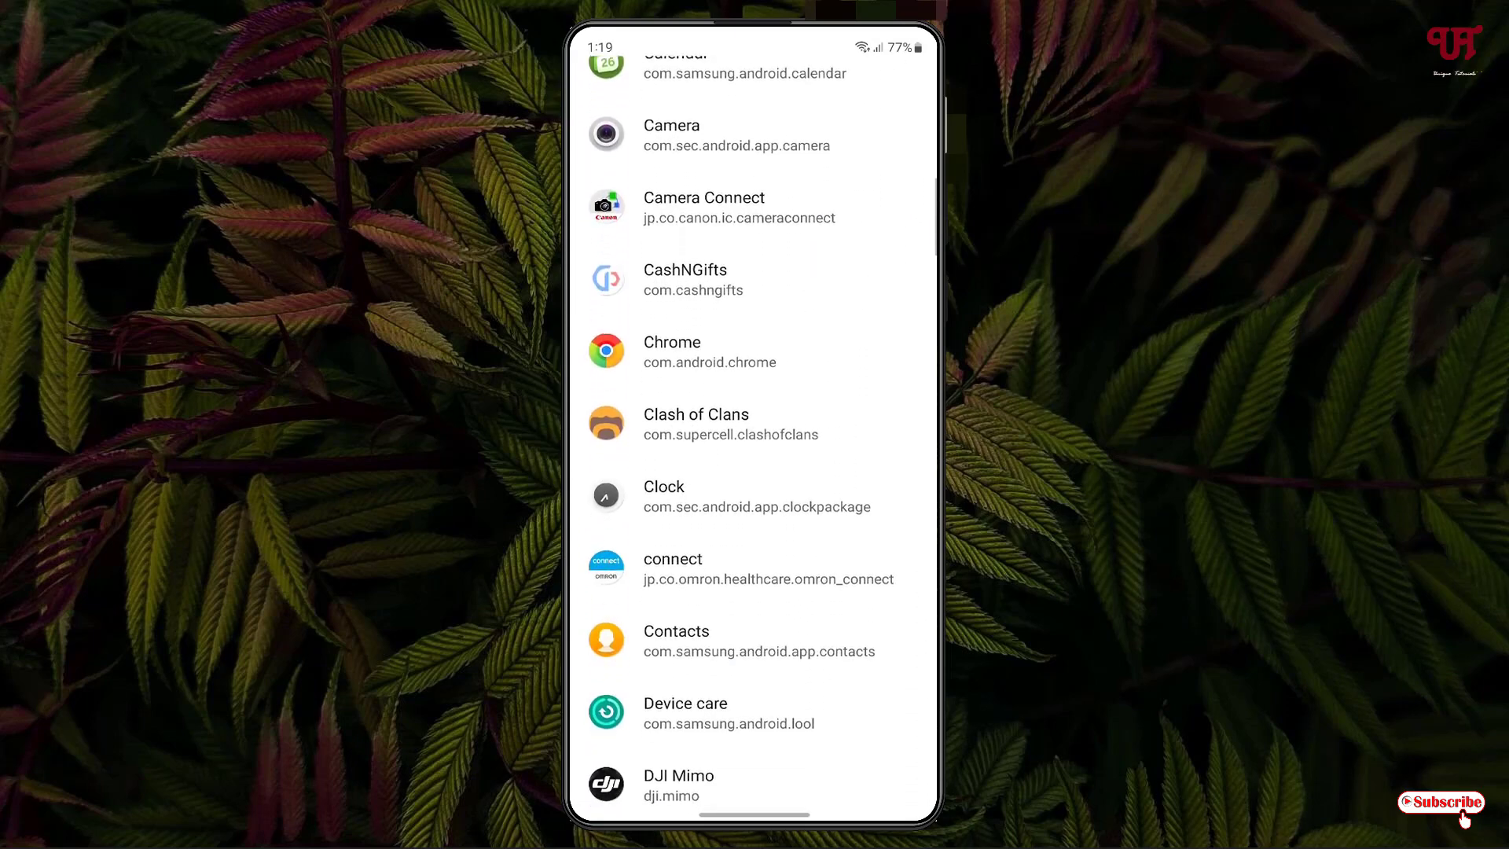
left_click(672, 351)
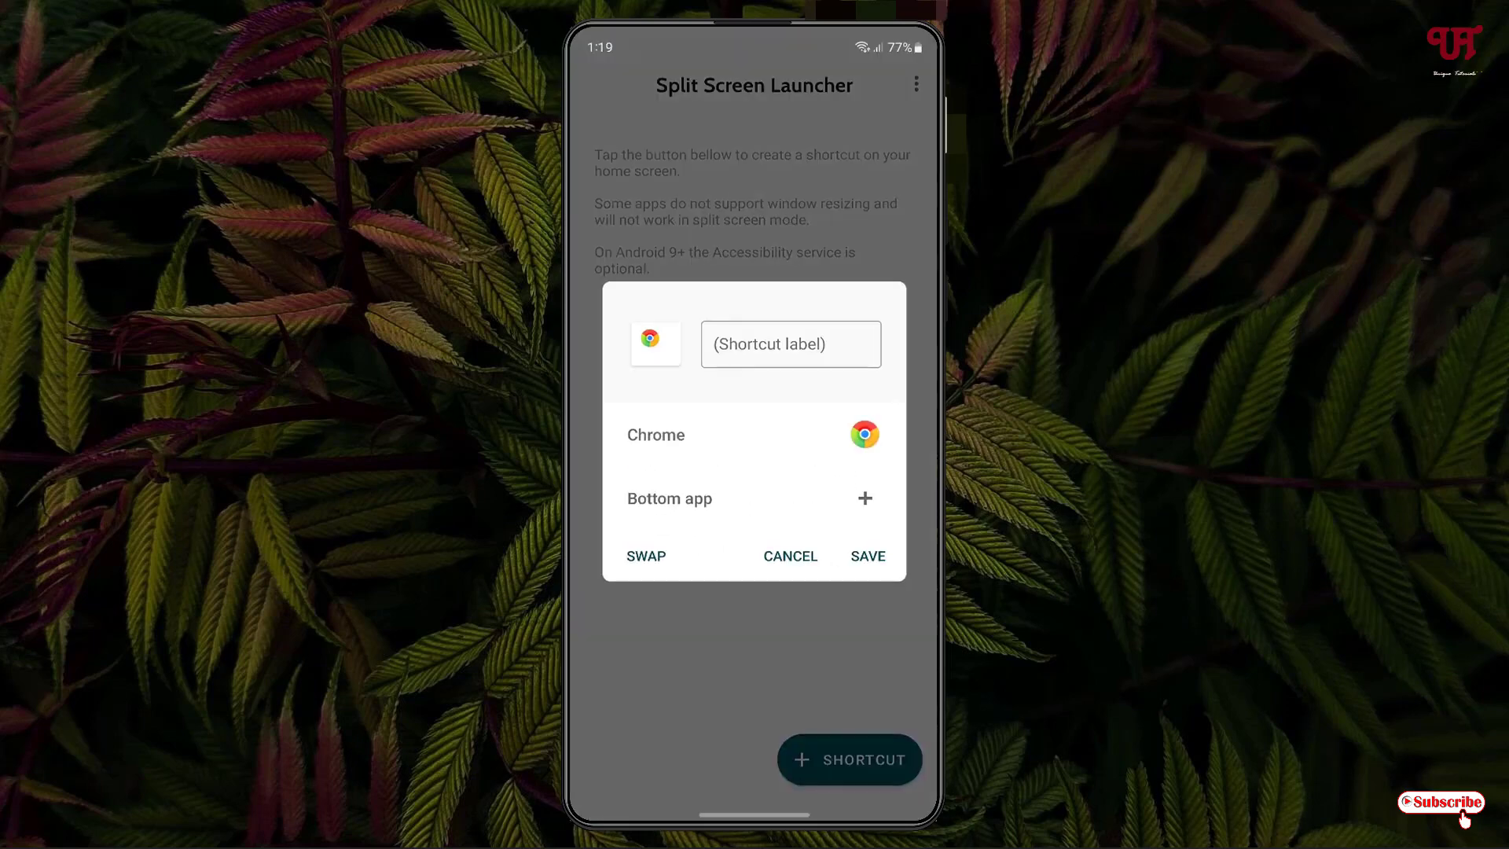
Choose Gallery as the bottom app, swap the order twice to test, then save.
left_click(749, 498)
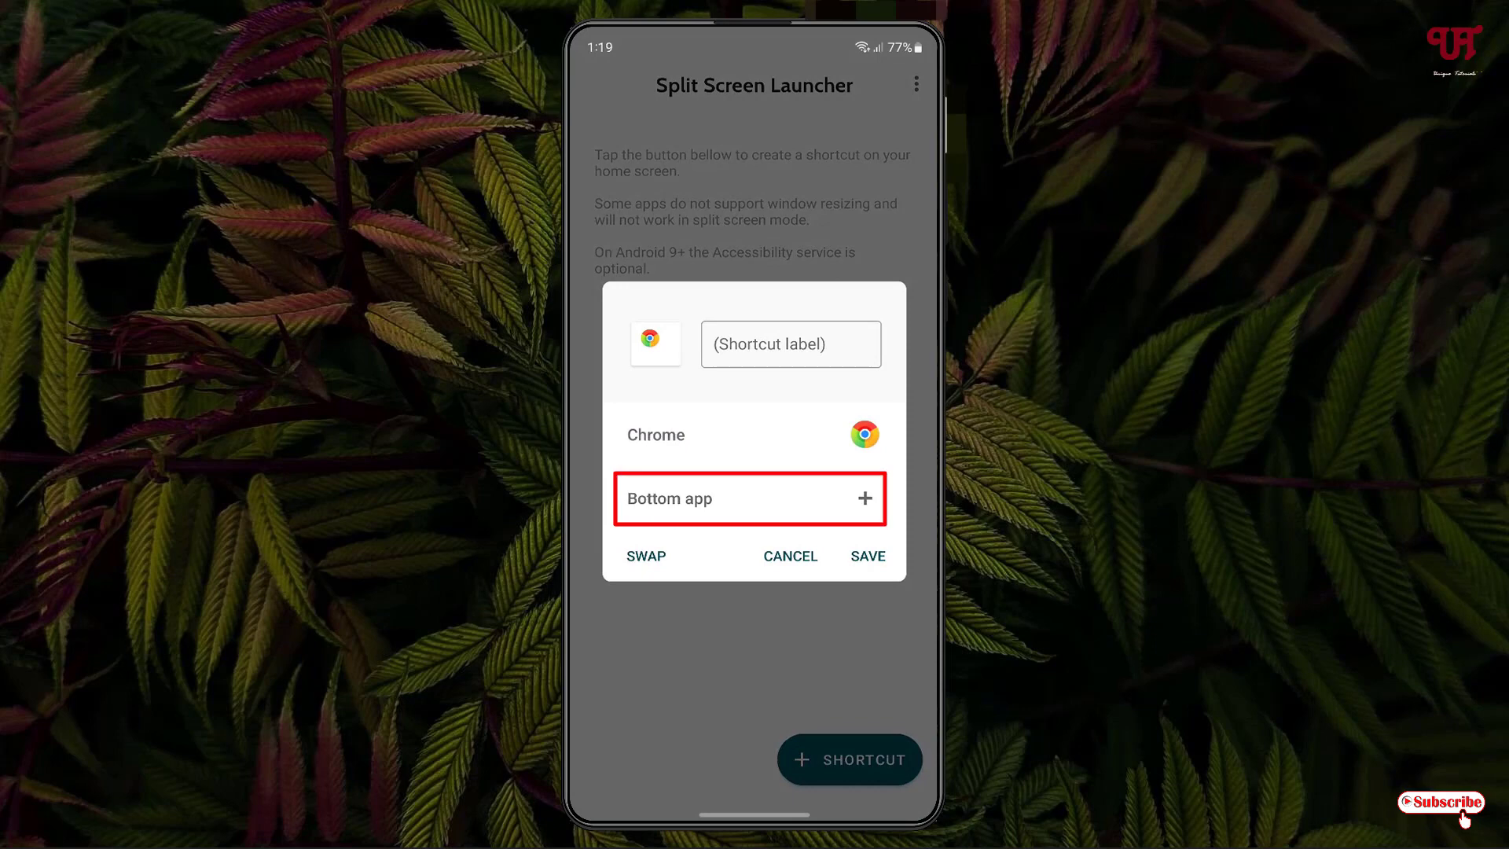
left_click(750, 498)
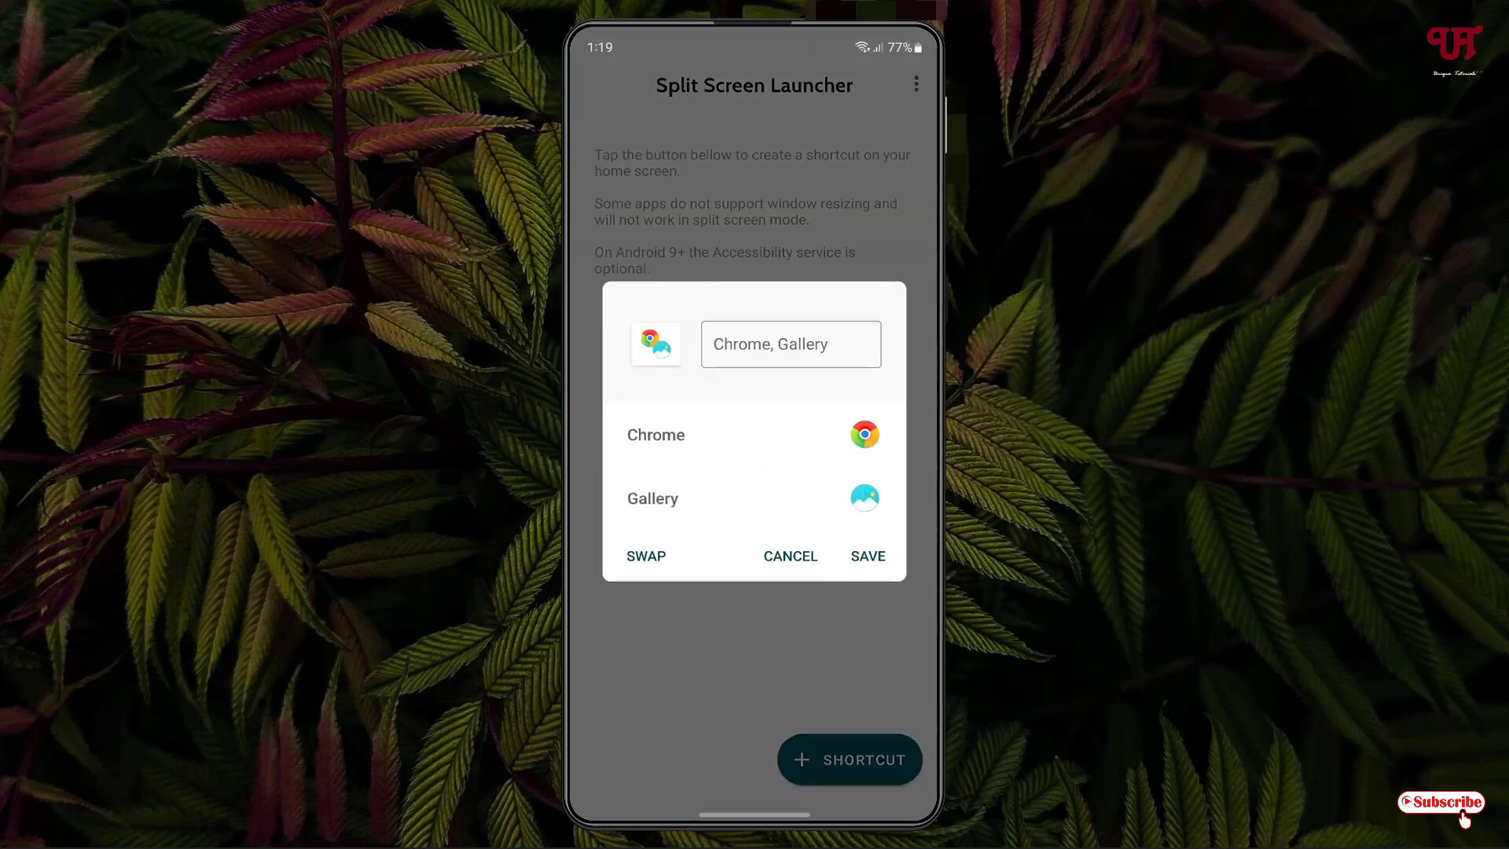
left_click(646, 555)
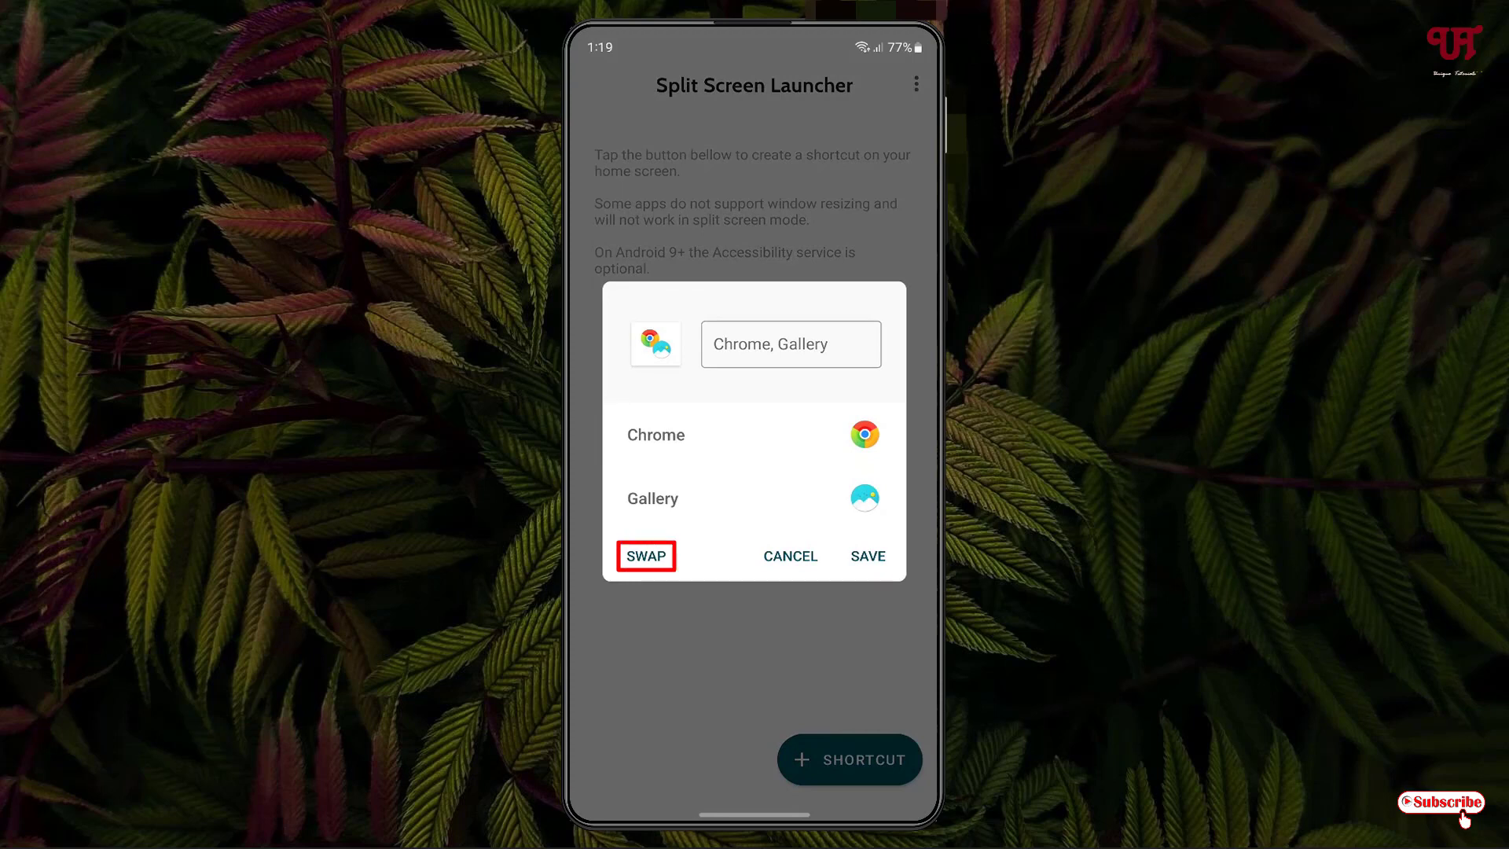
left_click(645, 556)
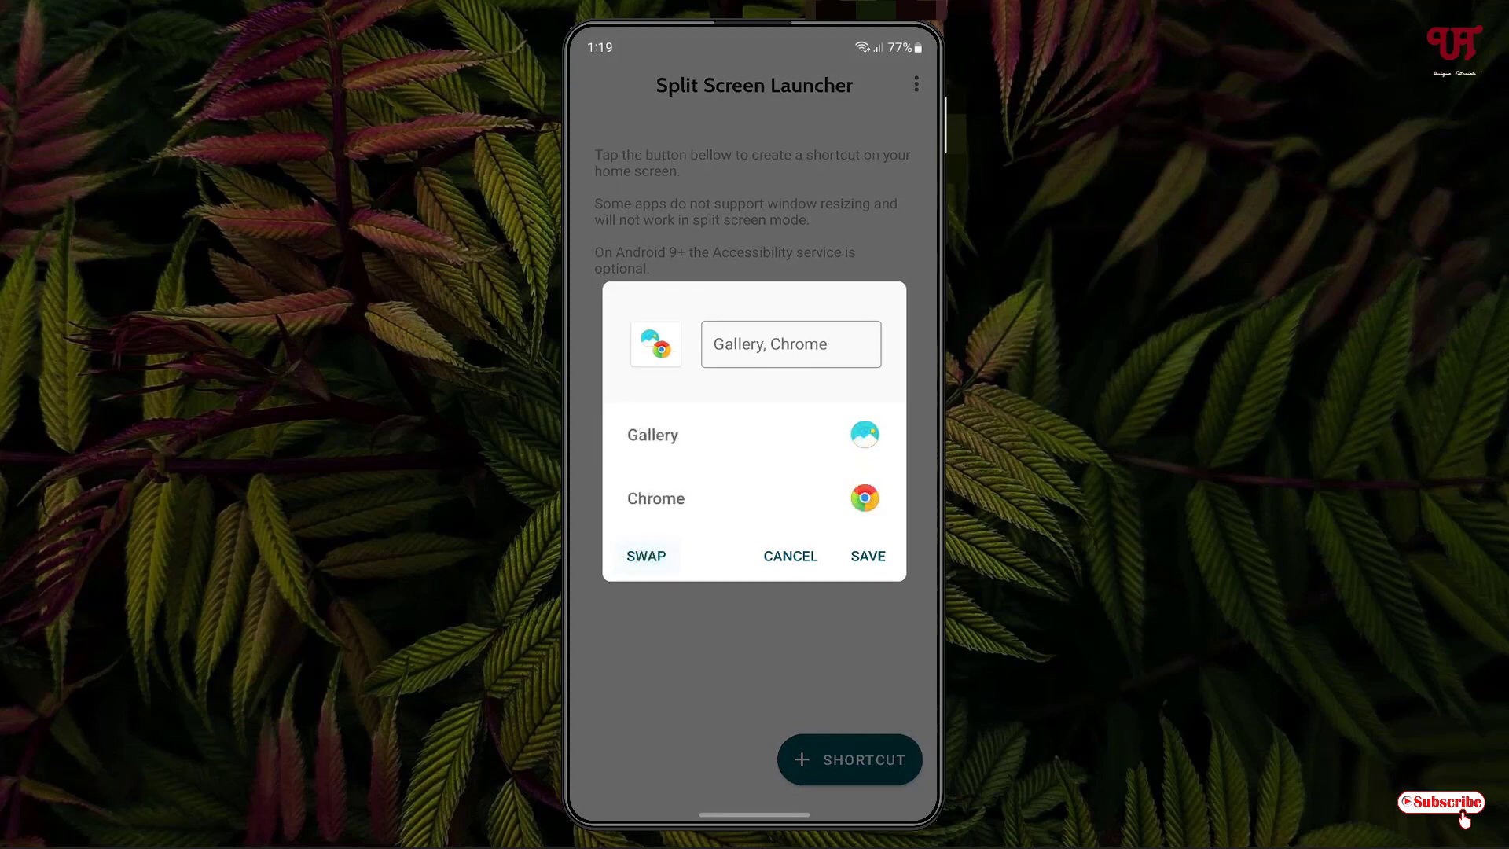
left_click(644, 556)
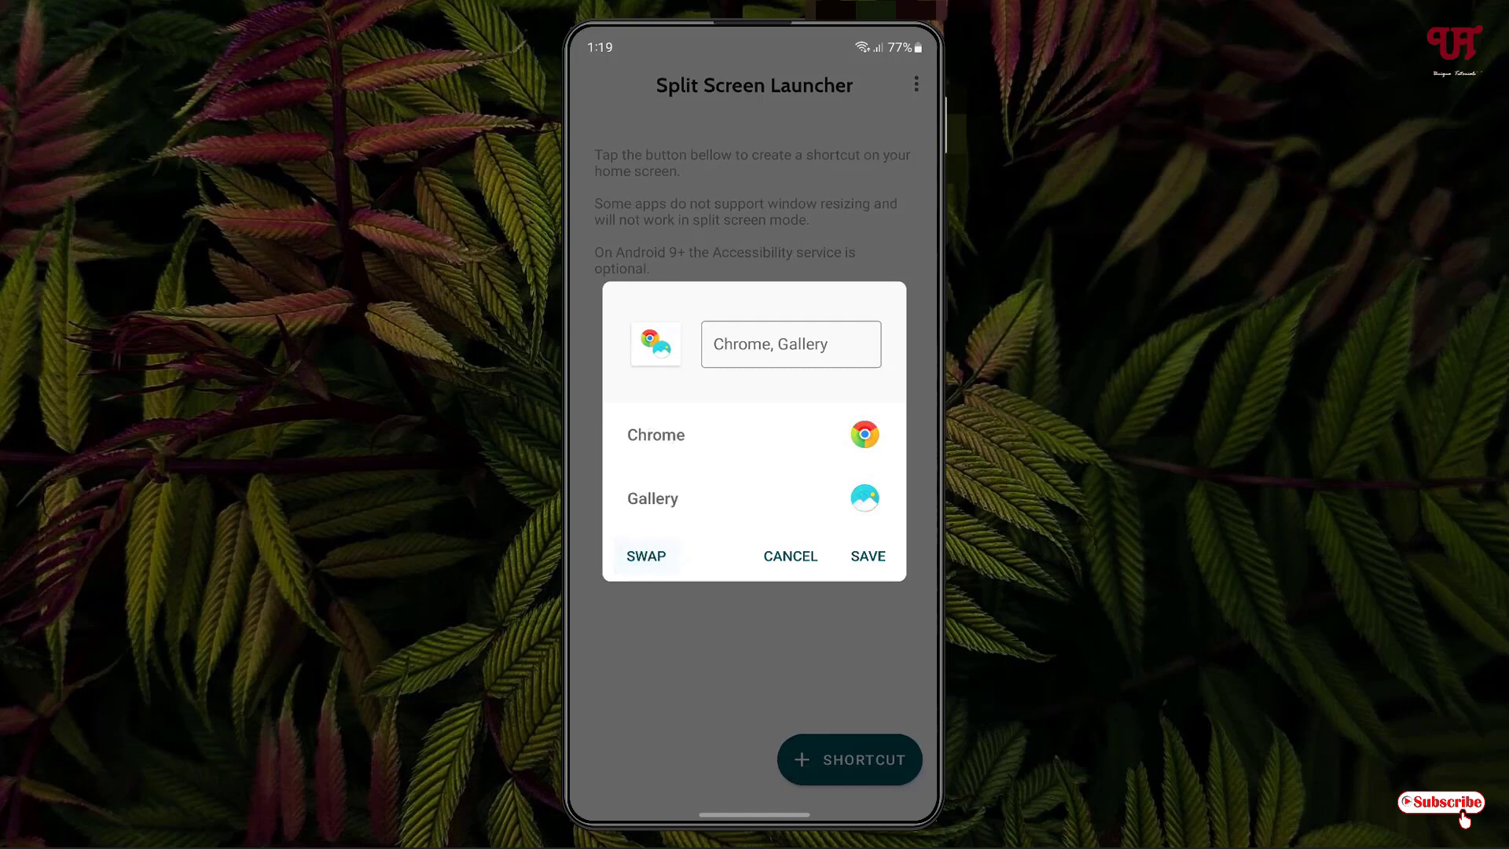
left_click(865, 556)
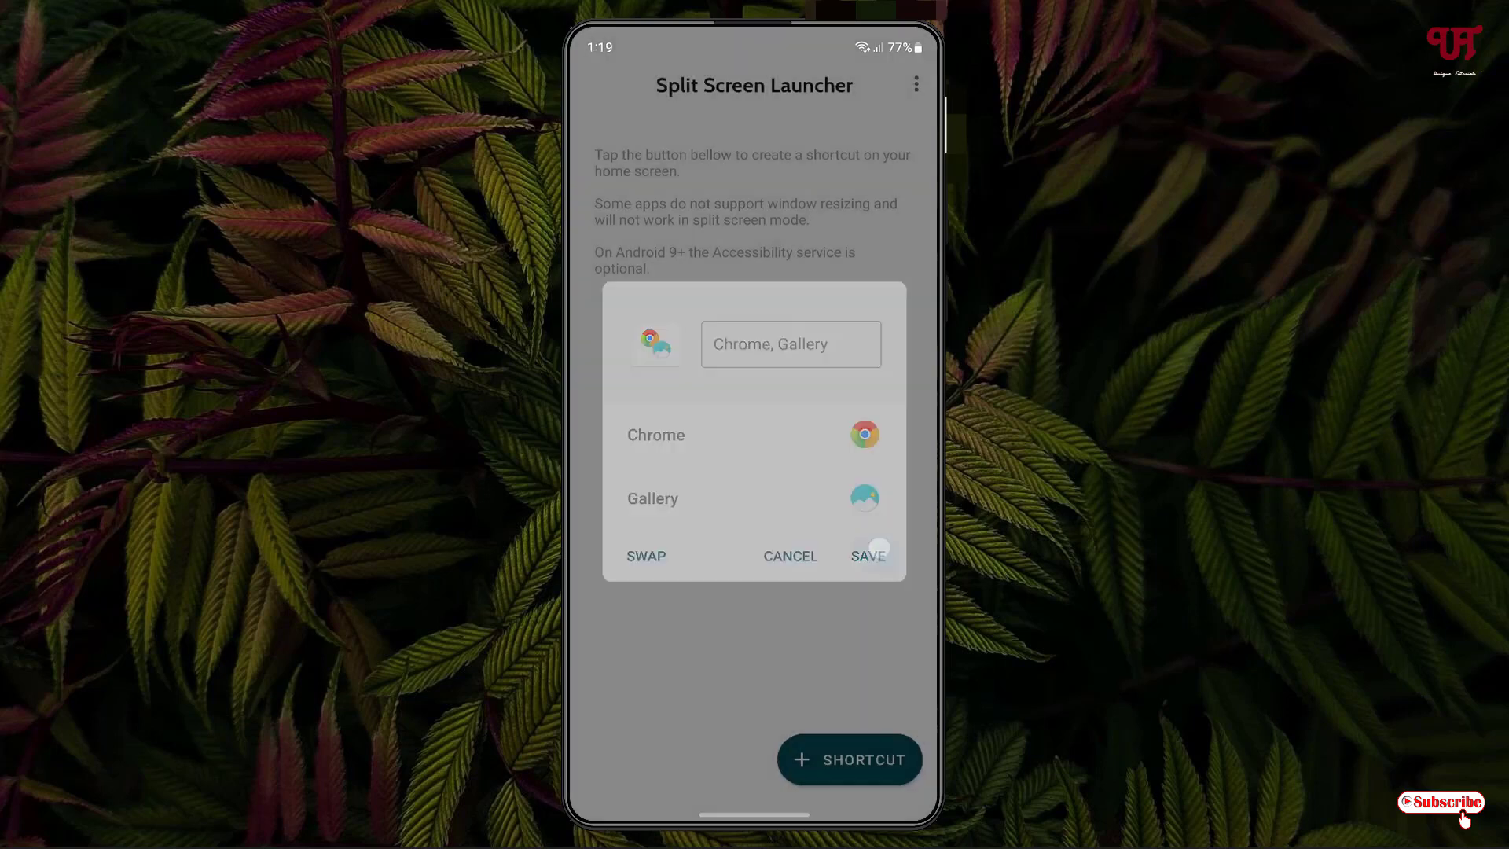
Accept the 'Add to Home screen?' prompt for the Chrome, Gallery shortcut.
left_click(865, 555)
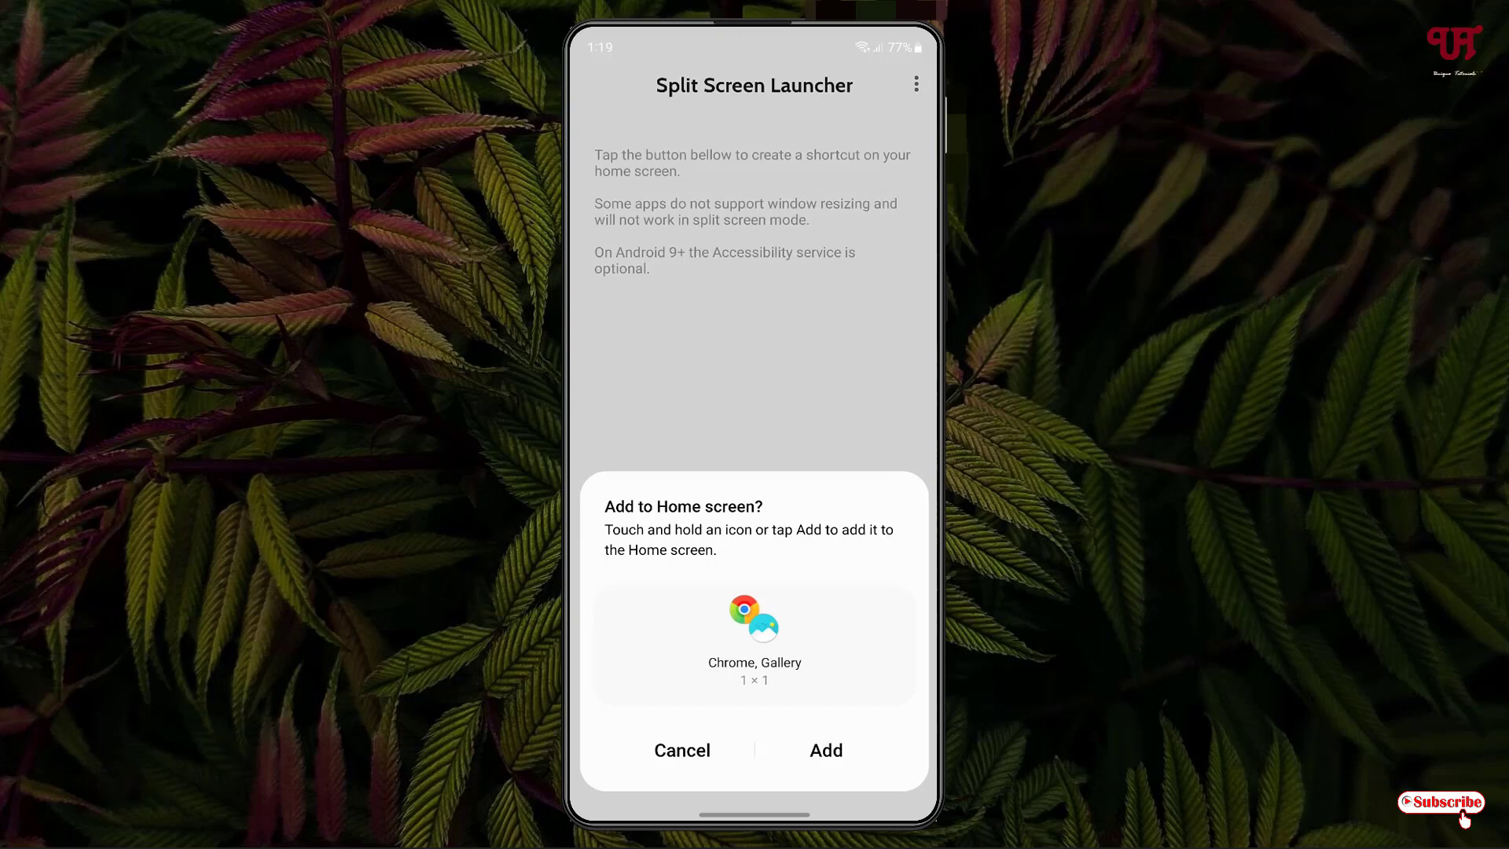
left_click(824, 750)
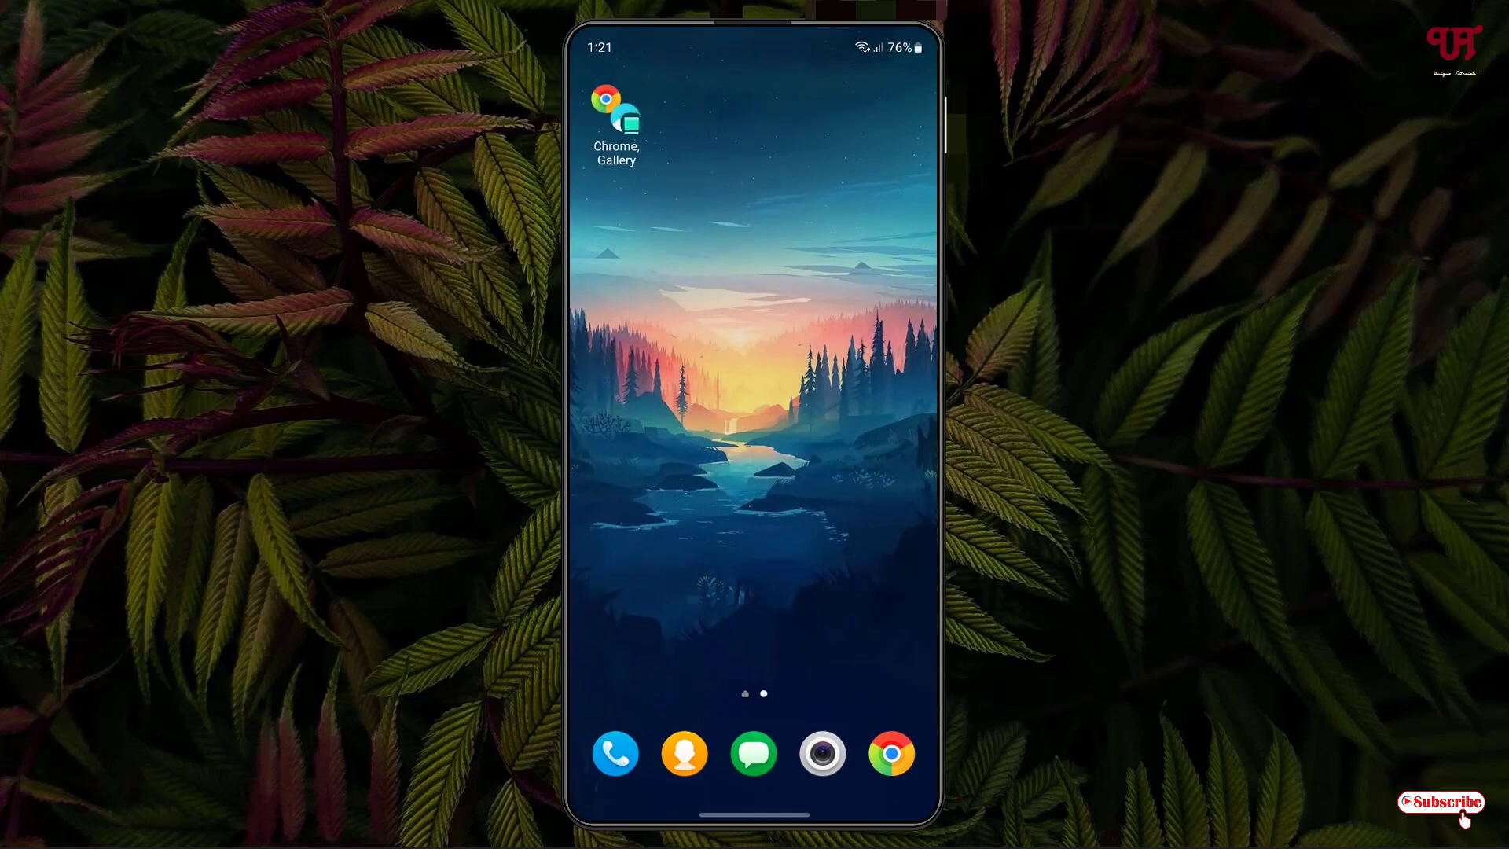
Launch the 'Chrome, Gallery' home-screen icon, bringing up Chrome's new tab page.
left_click(890, 752)
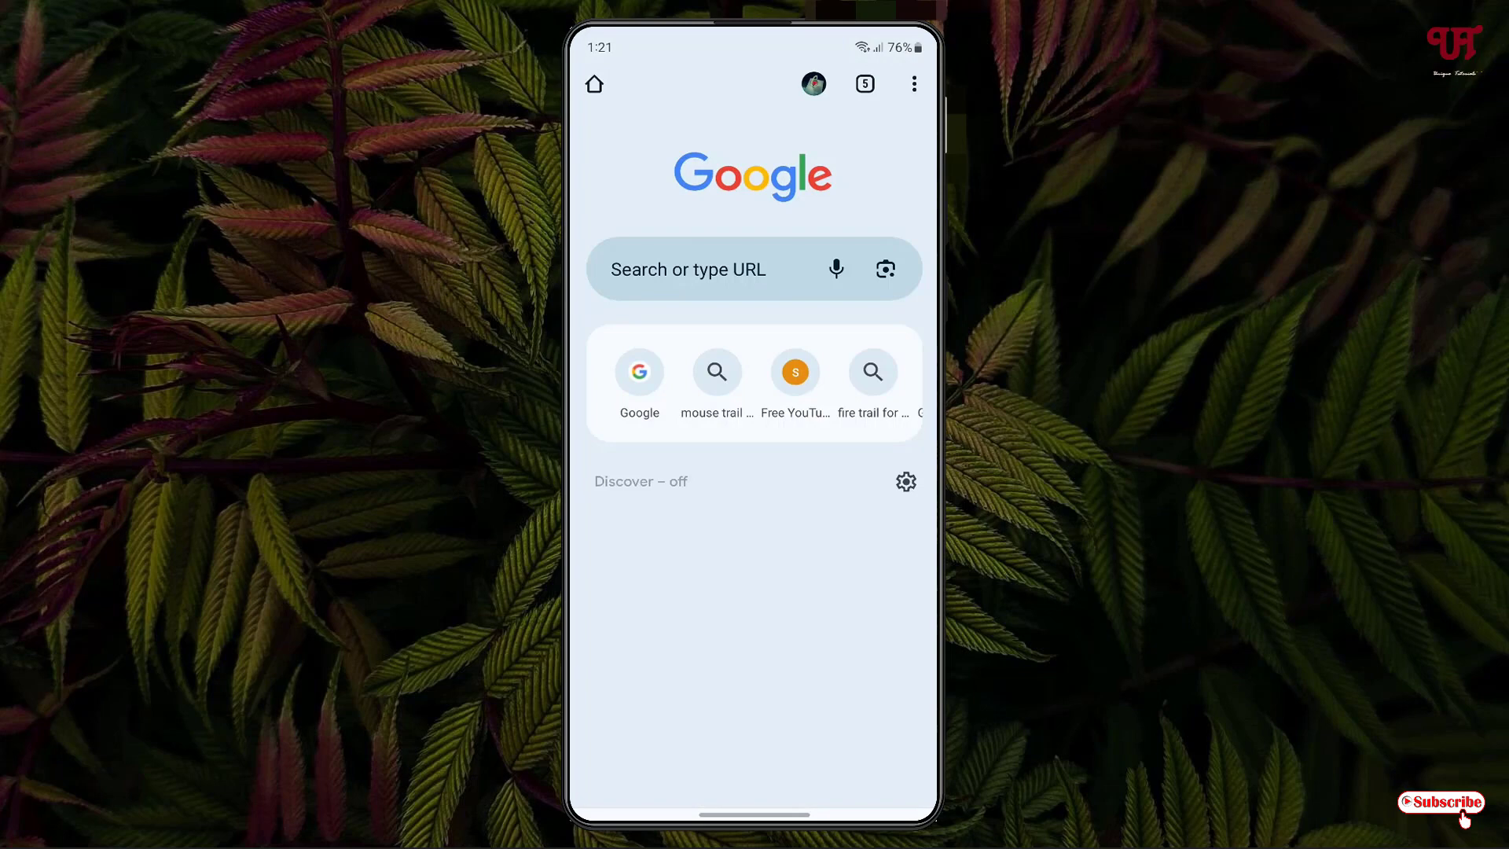